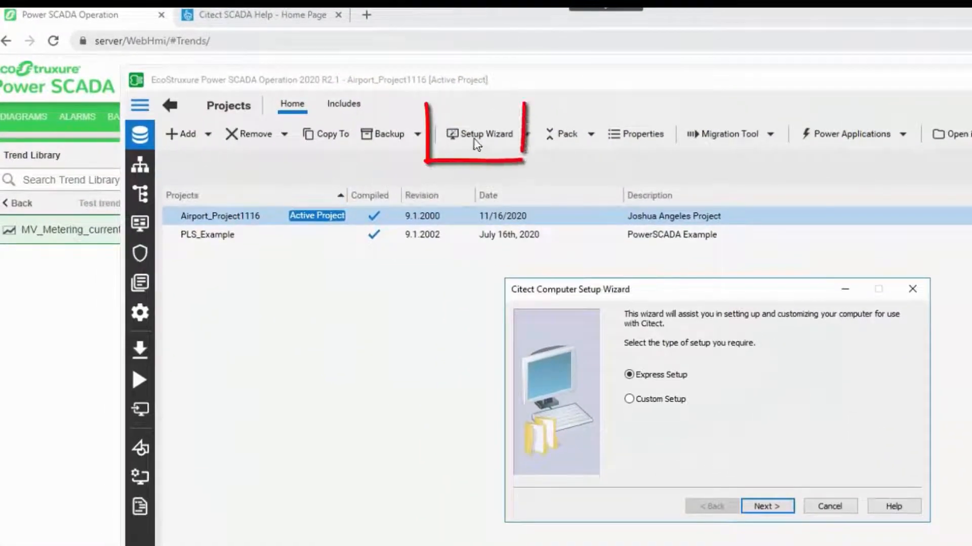
{"action": "mouse_move", "coordinate": [485, 133]}
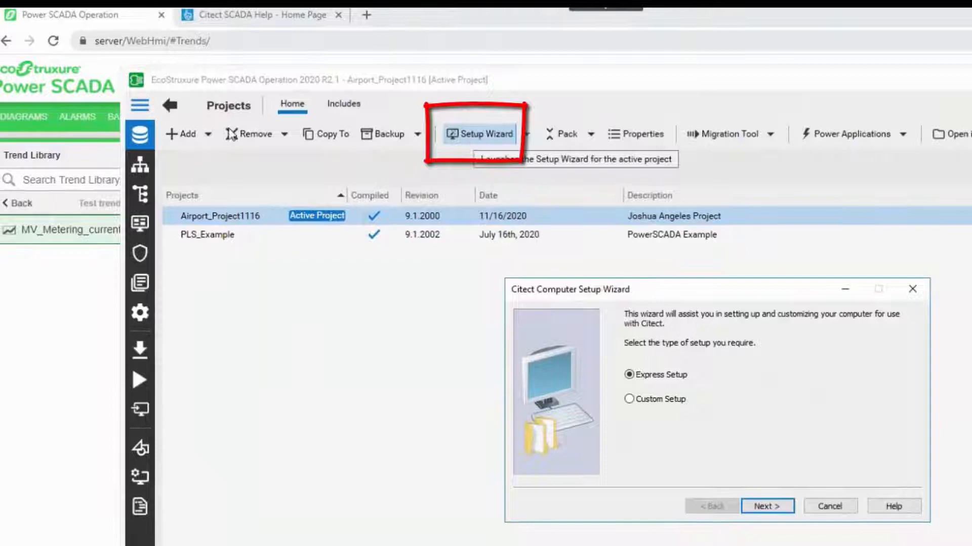
{"action": "mouse_move", "coordinate": [847, 481]}
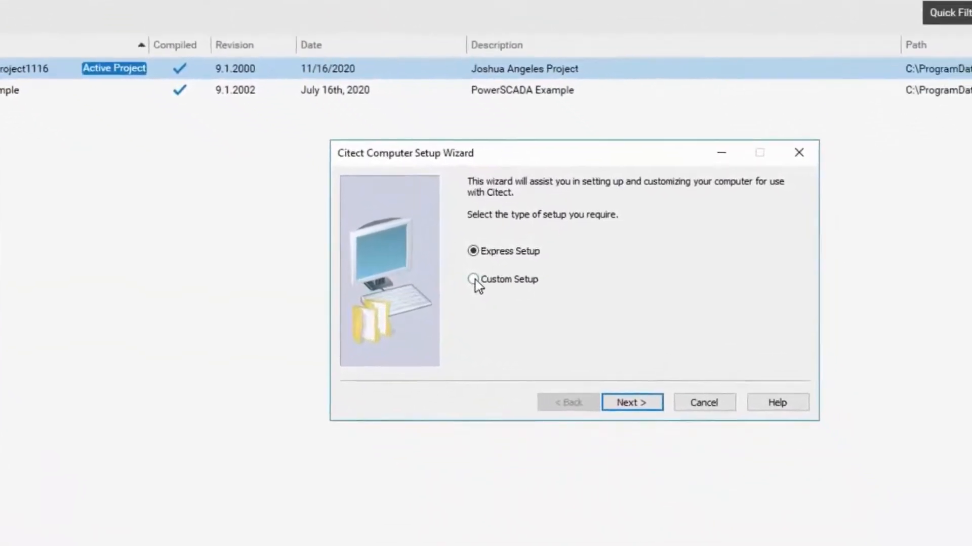
- Choose Custom Setup rather than Express in the Citect Computer Setup Wizard
{"action": "left_click", "coordinate": [472, 278]}
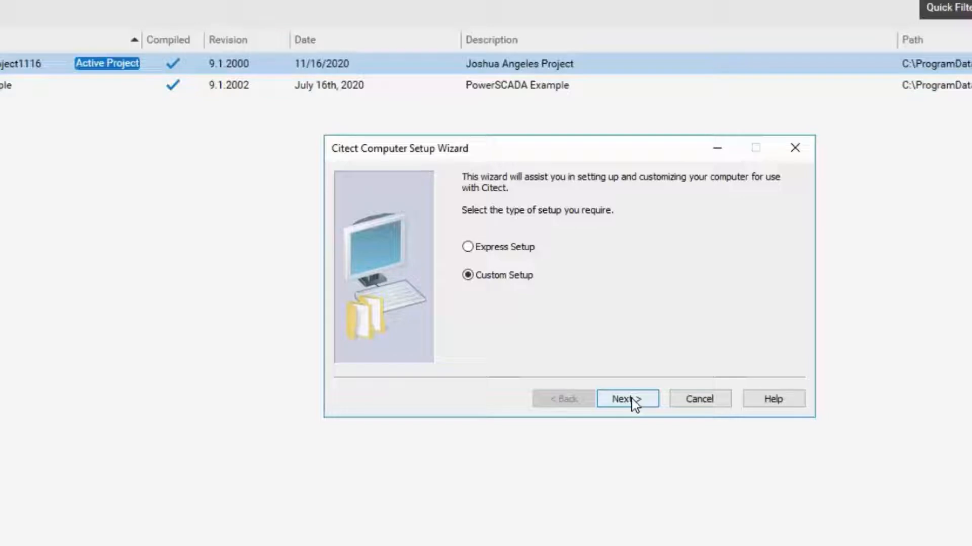
- Keep the local project, local settings profile and server/control client role, reaching Network Setup
{"action": "left_click", "coordinate": [626, 398]}
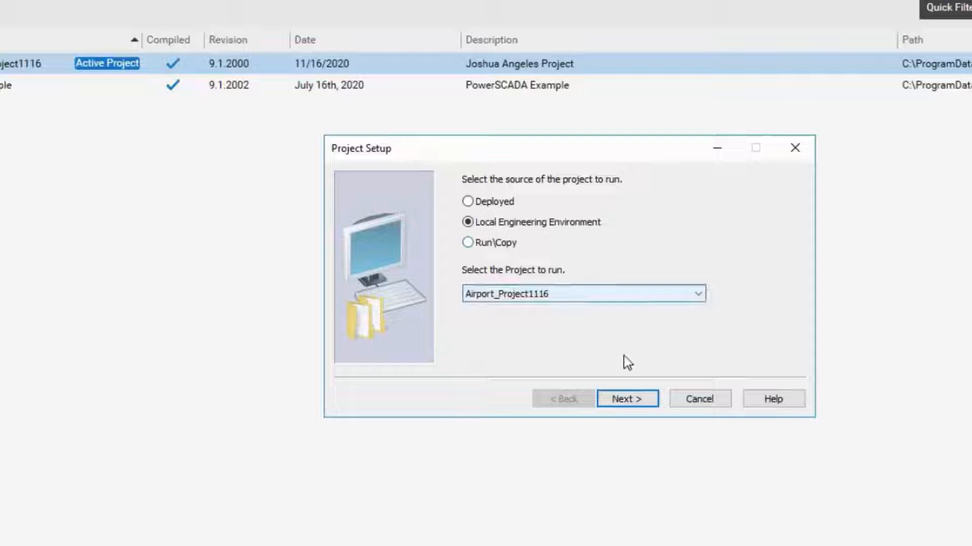
{"action": "left_click", "coordinate": [627, 398]}
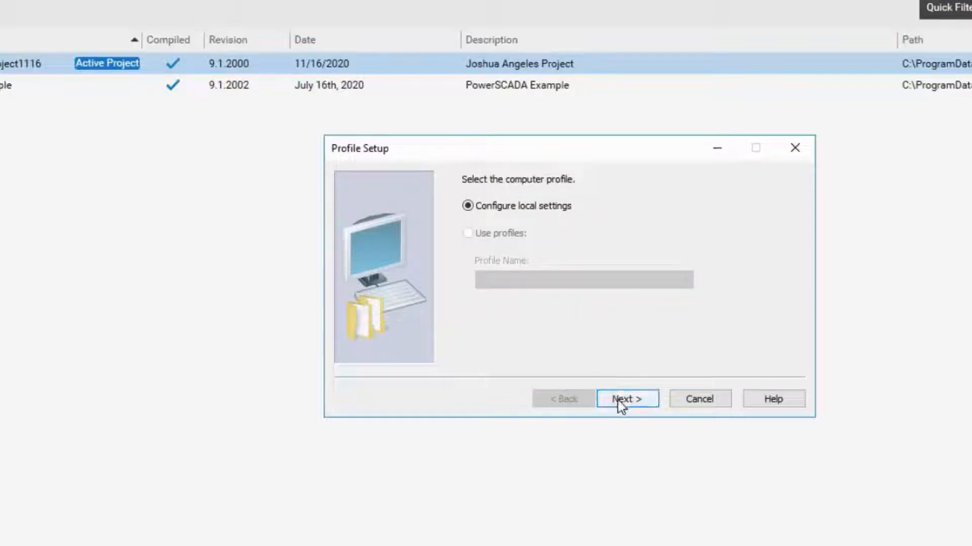
{"action": "left_click", "coordinate": [626, 398]}
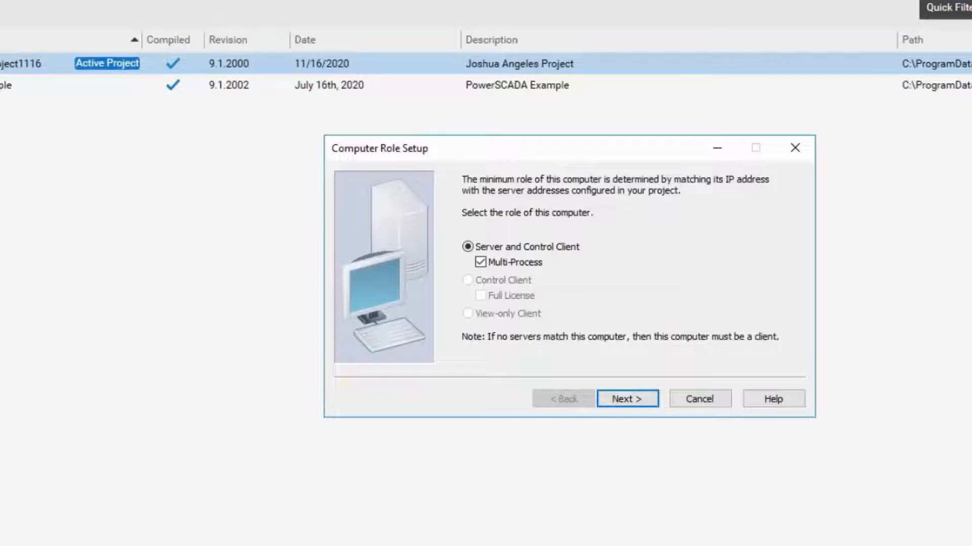
{"action": "mouse_move", "coordinate": [153, 365]}
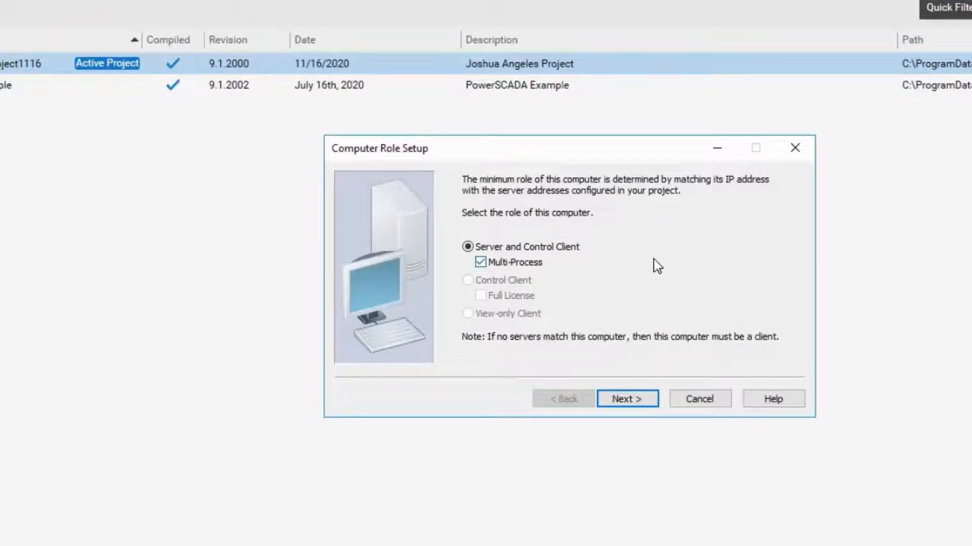
{"action": "mouse_move", "coordinate": [663, 261]}
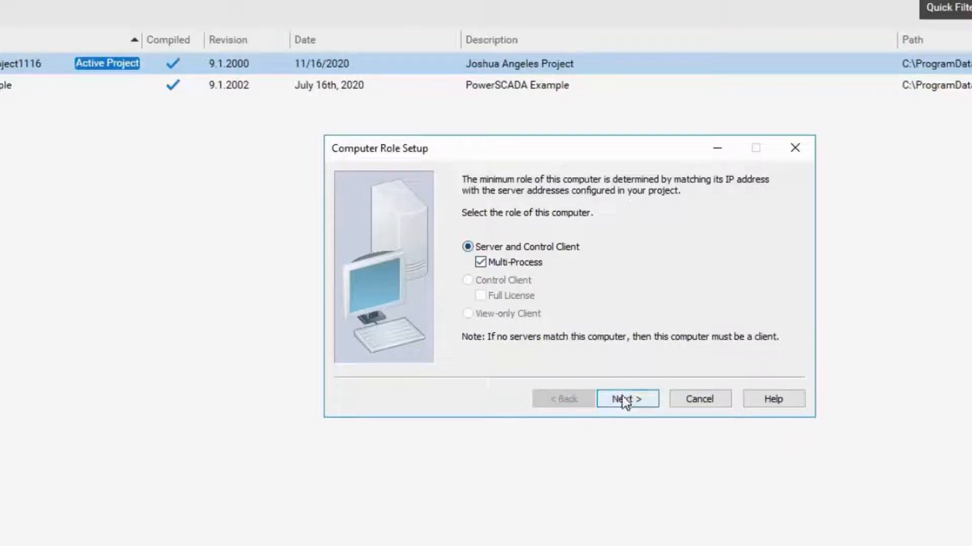
{"action": "left_click", "coordinate": [626, 398]}
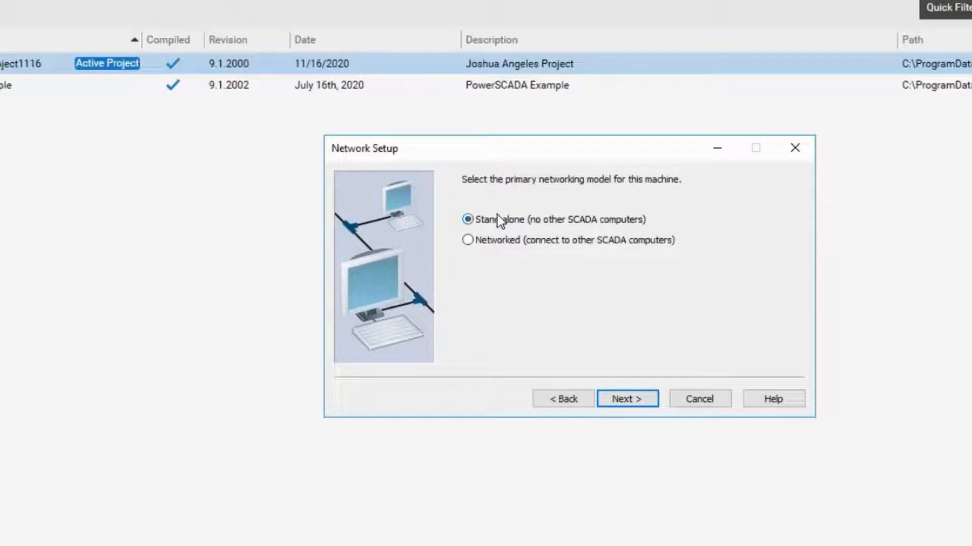
- Keep the stand-alone network model, report server and trend server defaults
{"action": "left_click", "coordinate": [627, 398]}
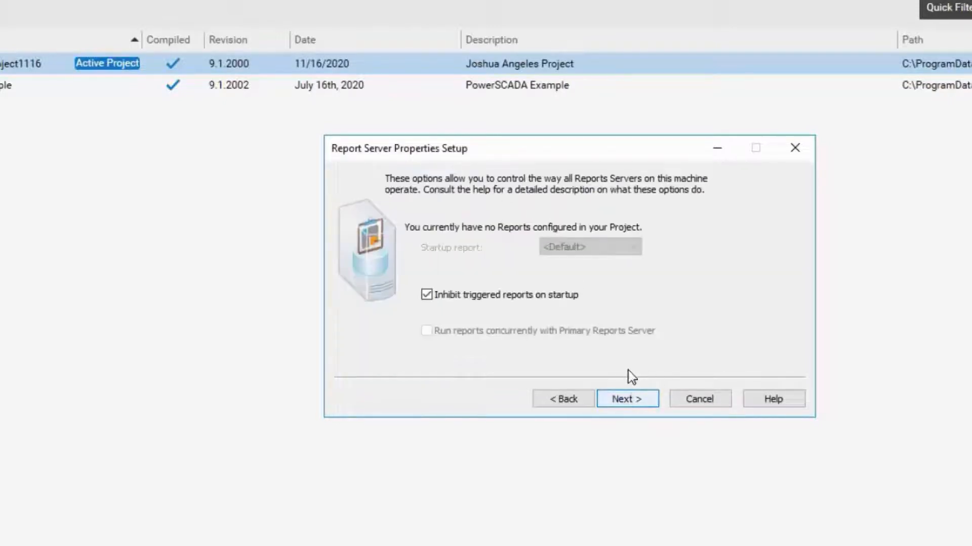
{"action": "left_click", "coordinate": [627, 399]}
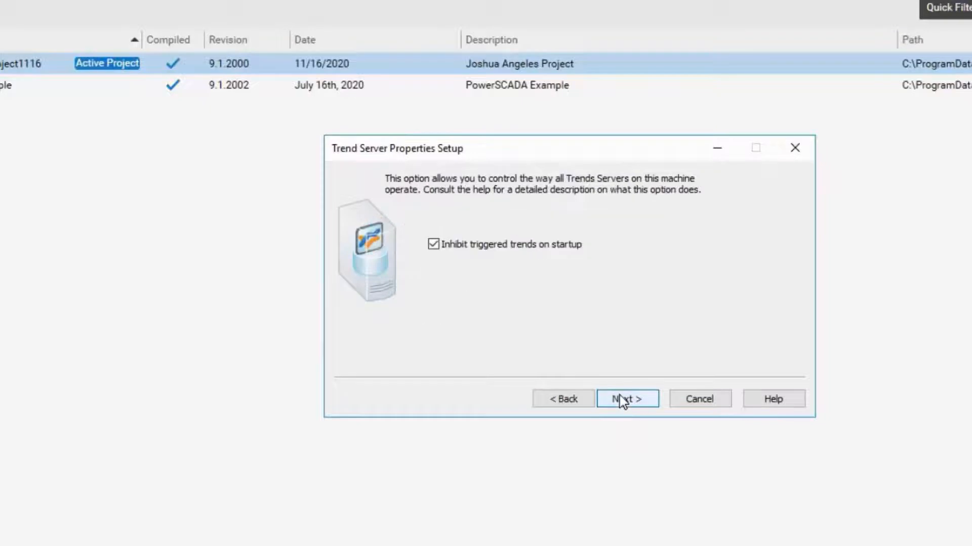
{"action": "left_click", "coordinate": [627, 398]}
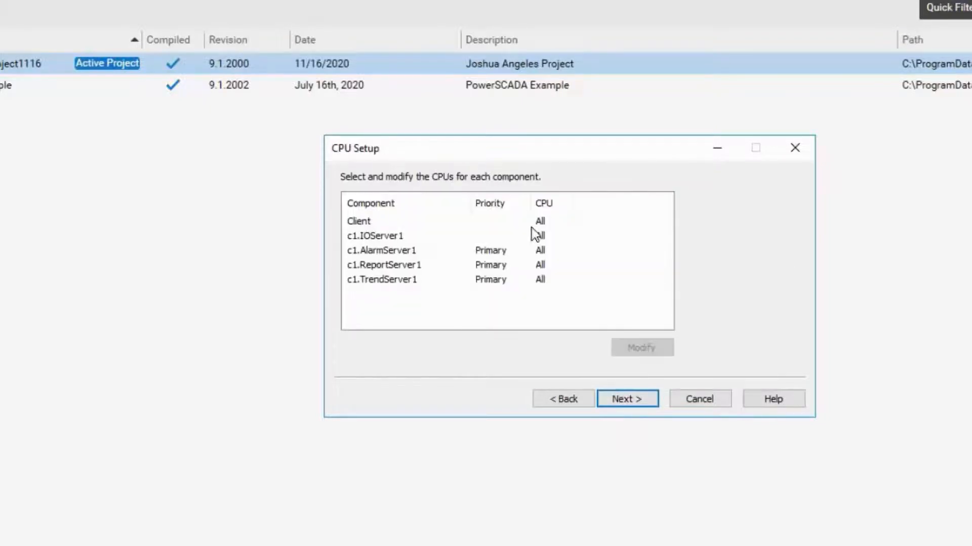
- Assign the Client component to run on all CPUs
{"action": "left_click", "coordinate": [384, 221]}
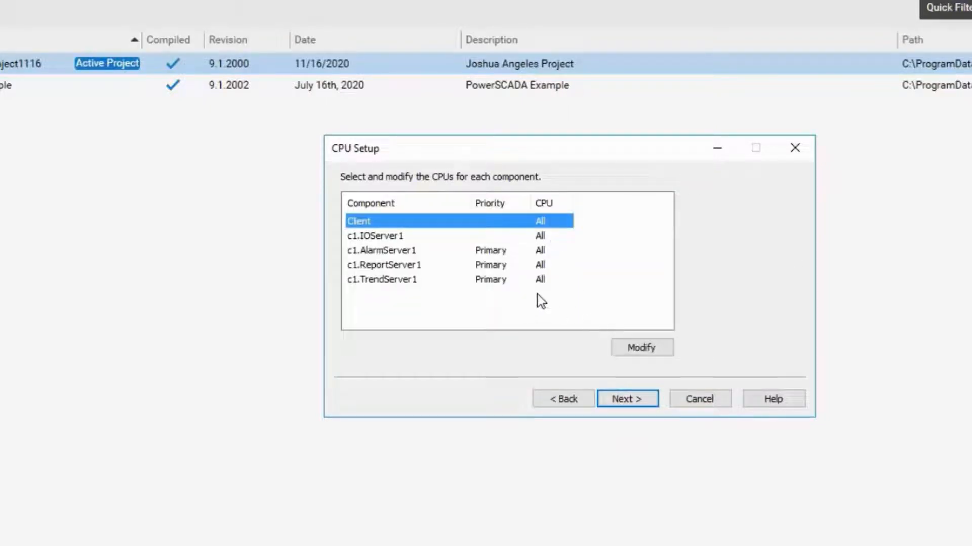
{"action": "mouse_move", "coordinate": [398, 249]}
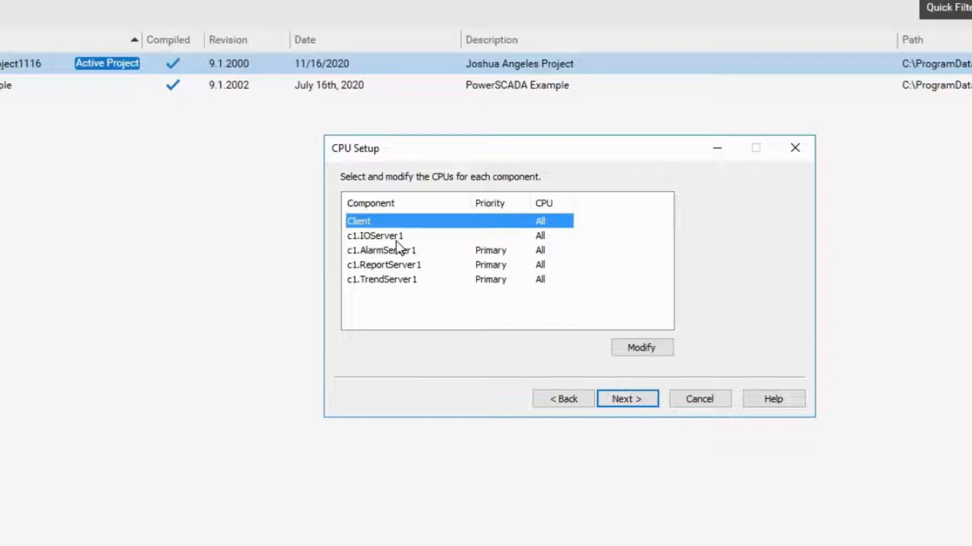
{"action": "mouse_move", "coordinate": [414, 257]}
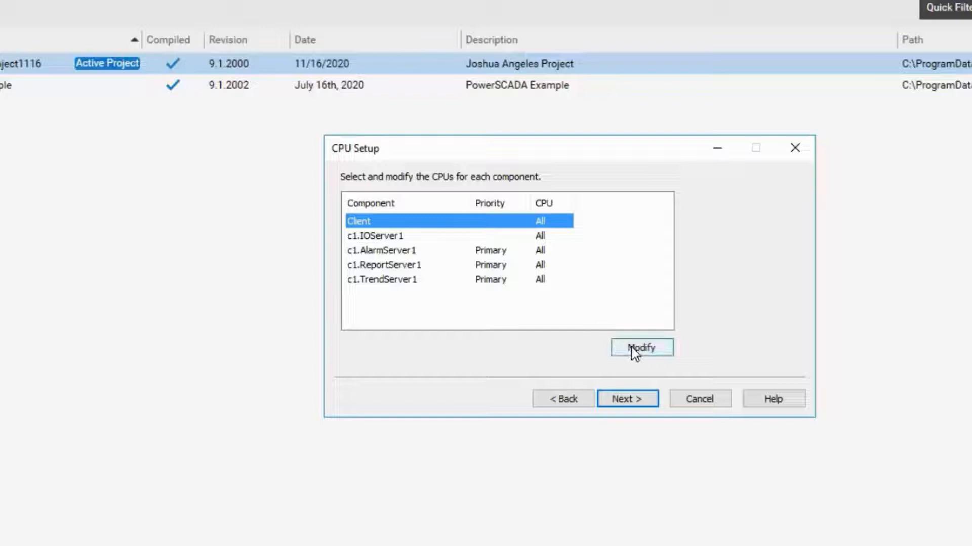
{"action": "left_click", "coordinate": [641, 347]}
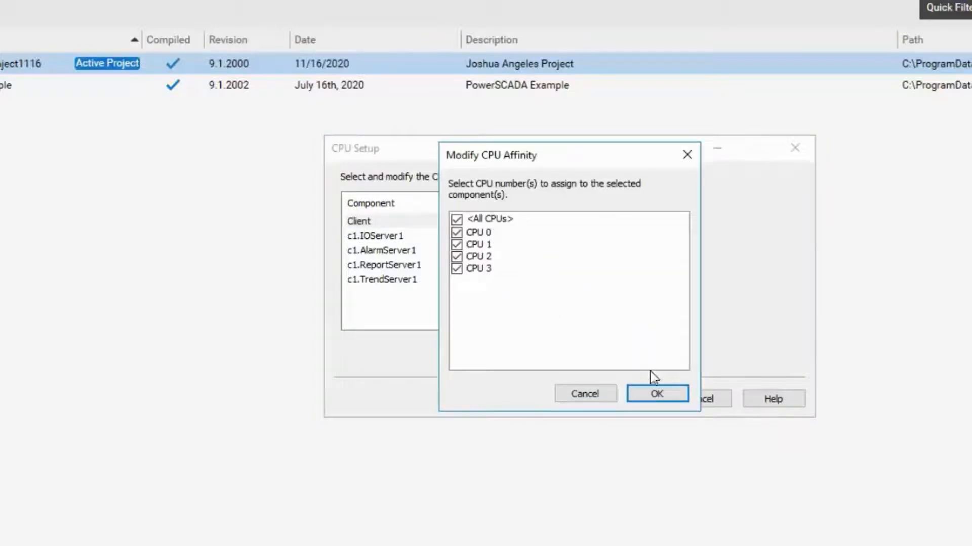
{"action": "left_click", "coordinate": [656, 394]}
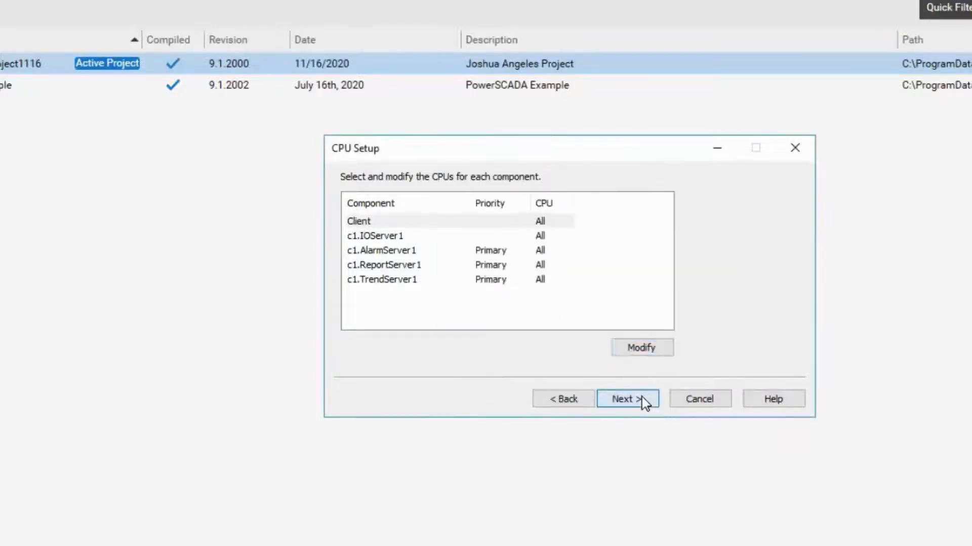
- Accept the CPU assignments, events setup and startup functions defaults to reach Cluster Connections
{"action": "left_click", "coordinate": [627, 398]}
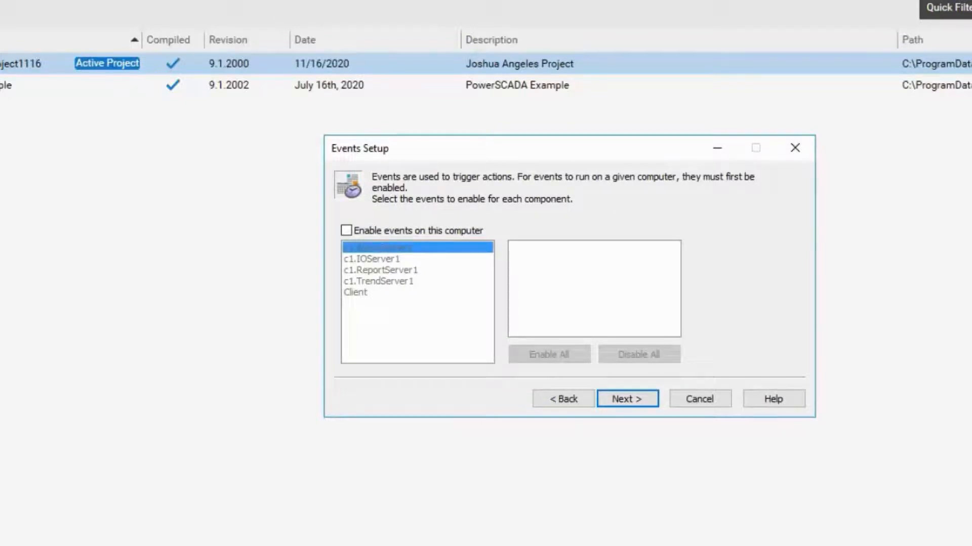
{"action": "mouse_move", "coordinate": [606, 315]}
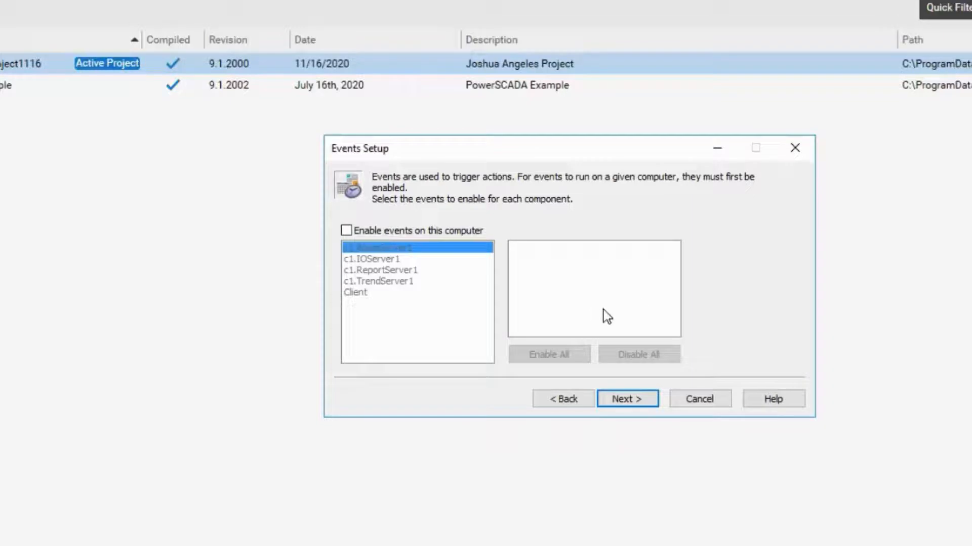
{"action": "mouse_move", "coordinate": [664, 325]}
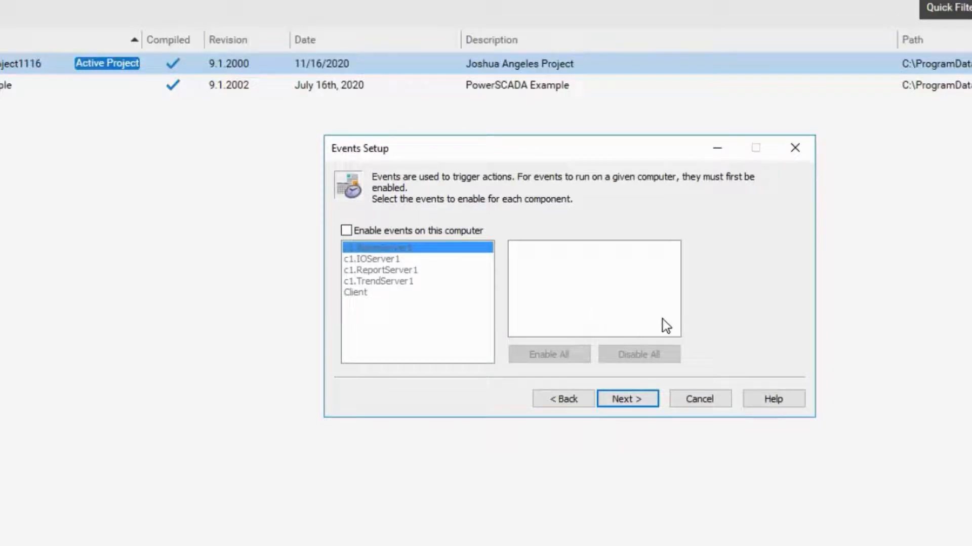
{"action": "left_click", "coordinate": [626, 399]}
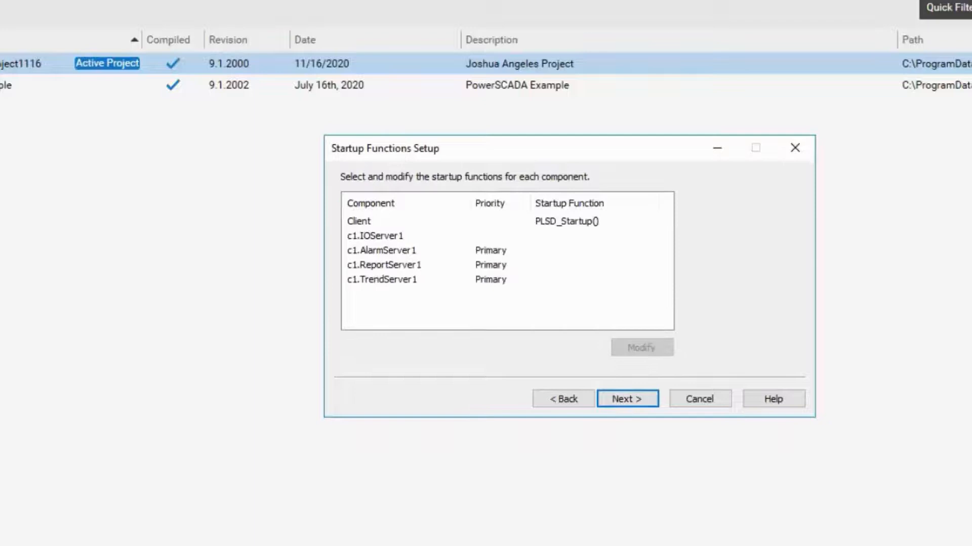
{"action": "mouse_move", "coordinate": [790, 207]}
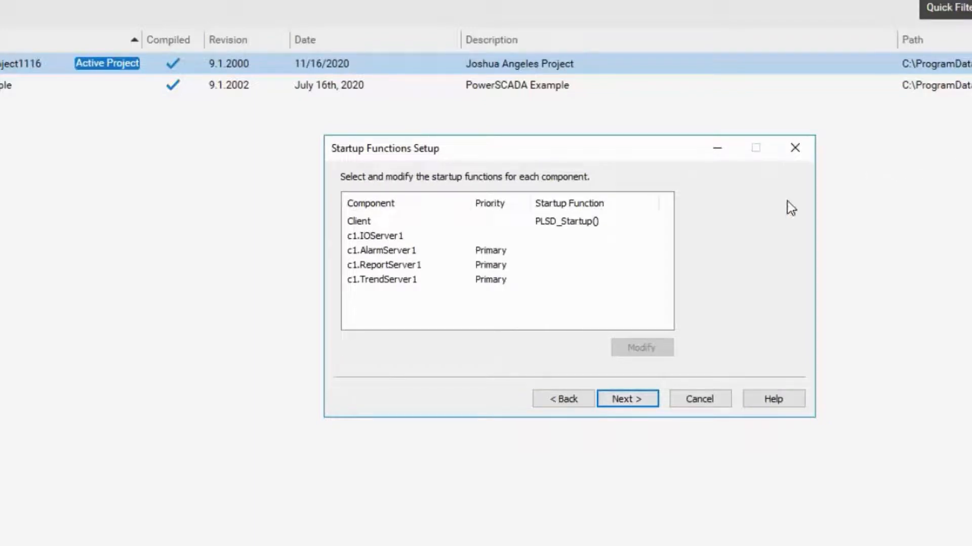
{"action": "mouse_move", "coordinate": [553, 282]}
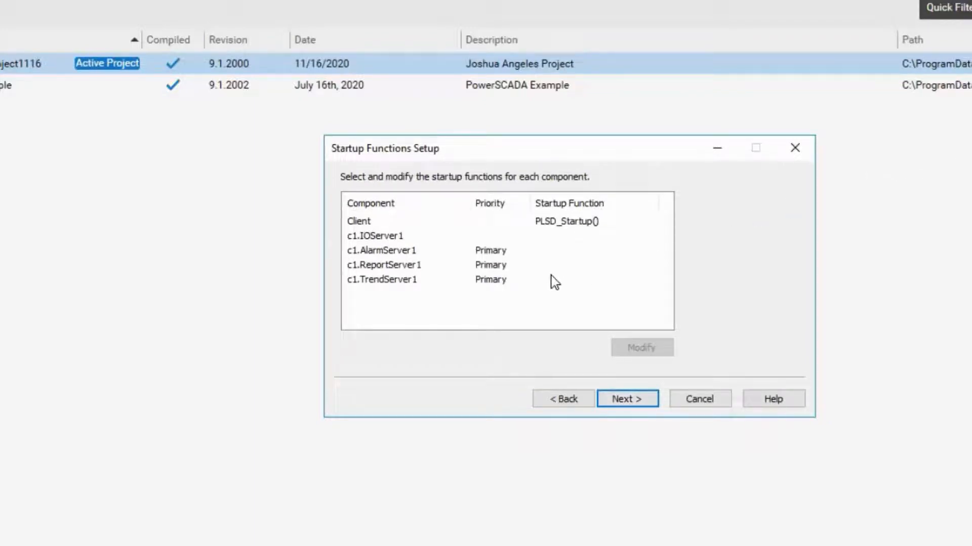
{"action": "mouse_move", "coordinate": [583, 272]}
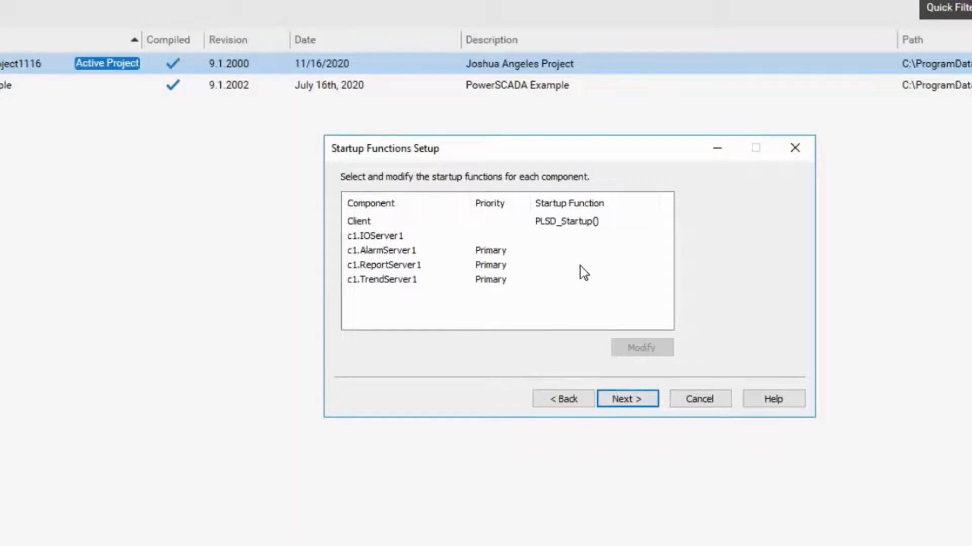
{"action": "left_click", "coordinate": [627, 398]}
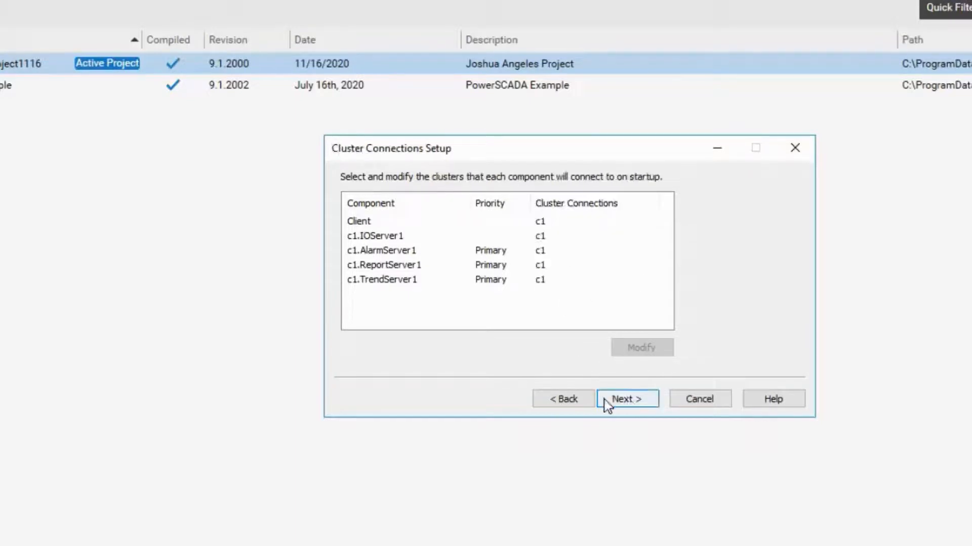
- Keep cluster connections, server password, default server user and keyboard settings unchanged
{"action": "left_click", "coordinate": [627, 399]}
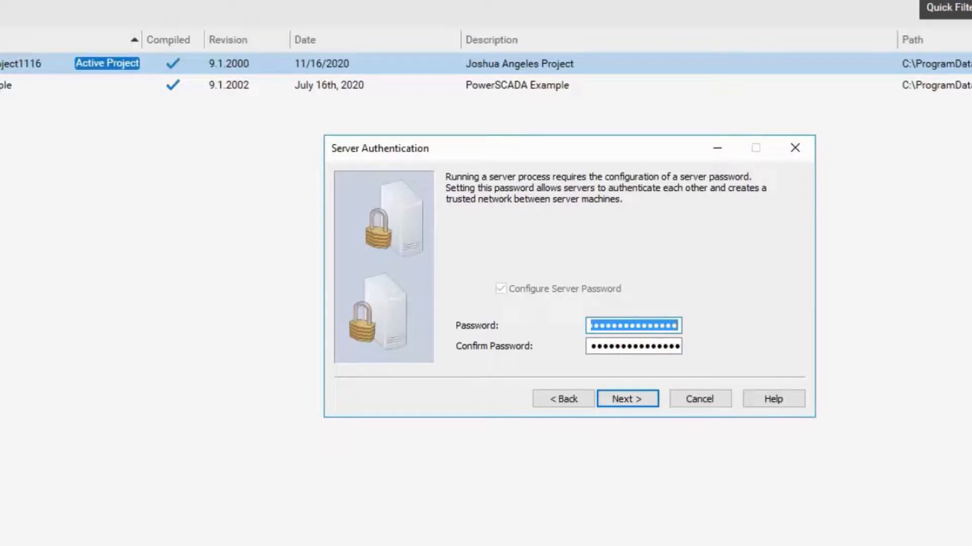
{"action": "mouse_move", "coordinate": [572, 320]}
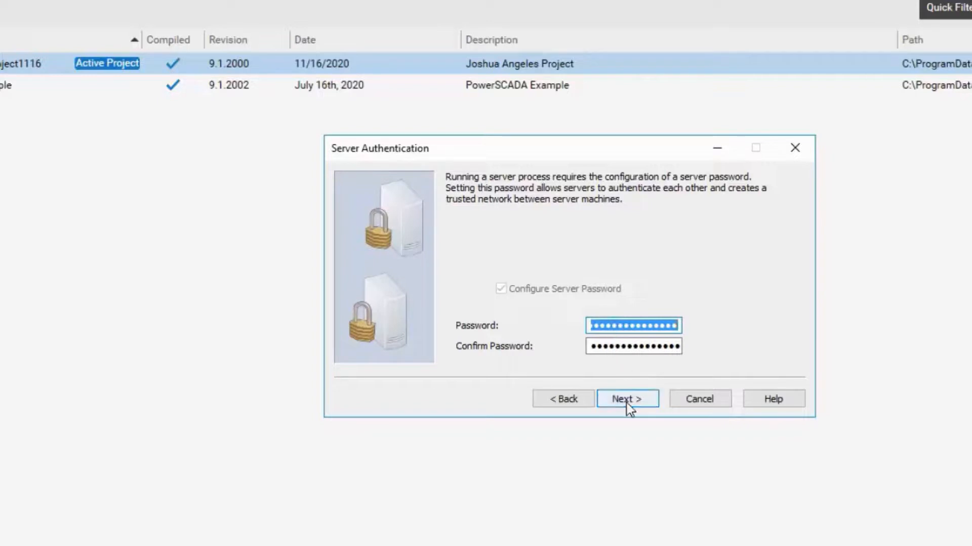
{"action": "left_click", "coordinate": [627, 399]}
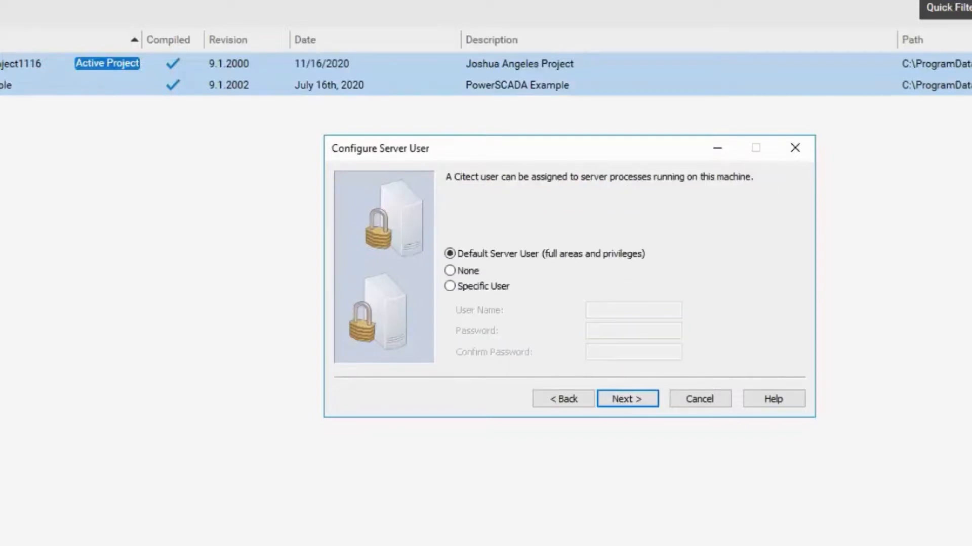
{"action": "left_click", "coordinate": [626, 398]}
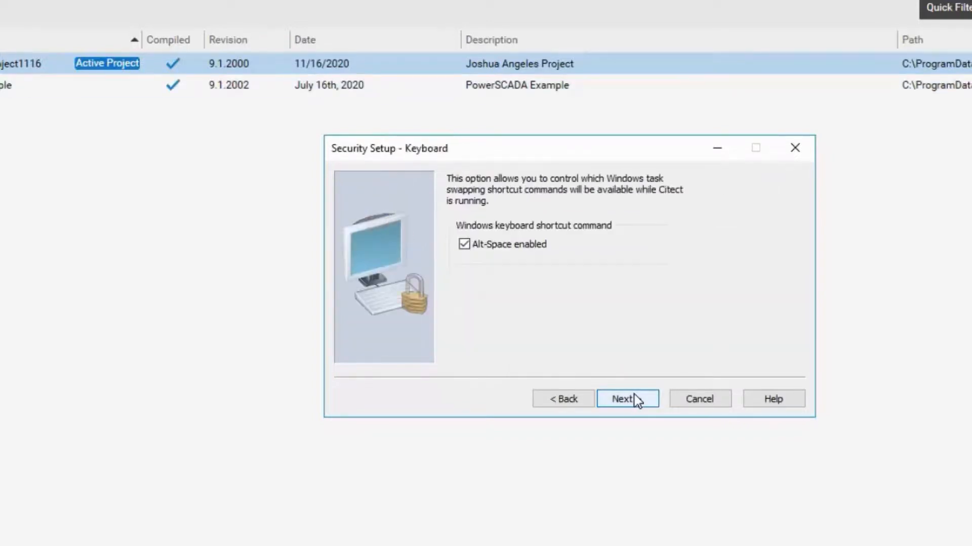
{"action": "left_click", "coordinate": [627, 398]}
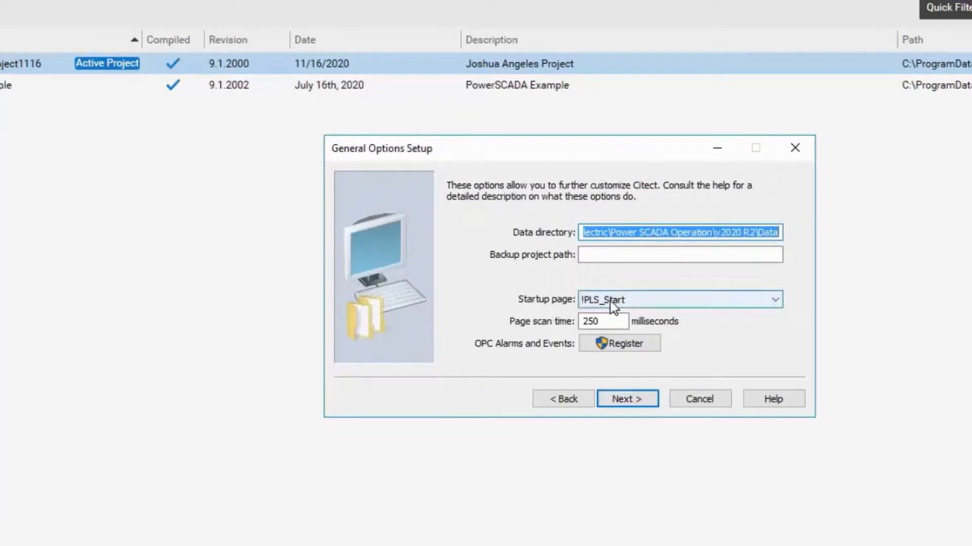
{"action": "mouse_move", "coordinate": [667, 305]}
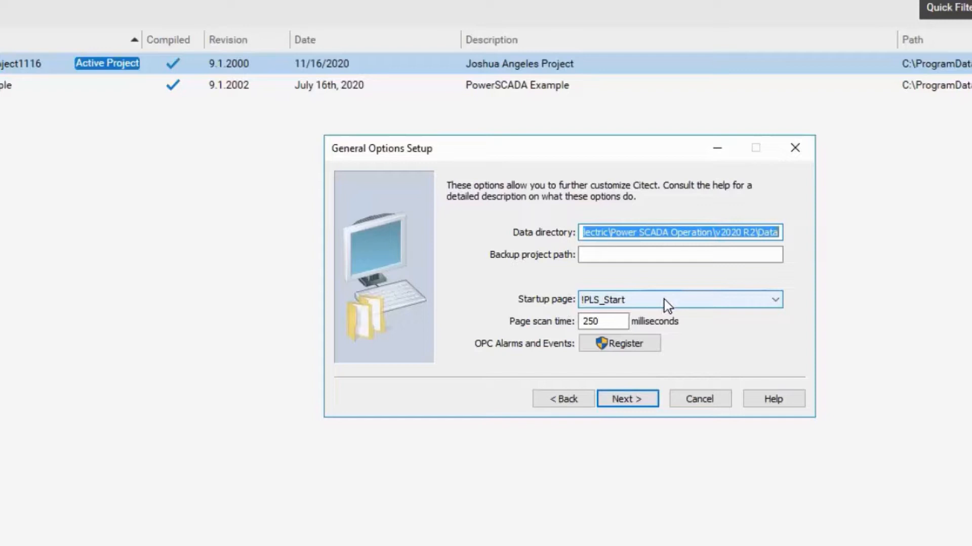
{"action": "mouse_move", "coordinate": [759, 310]}
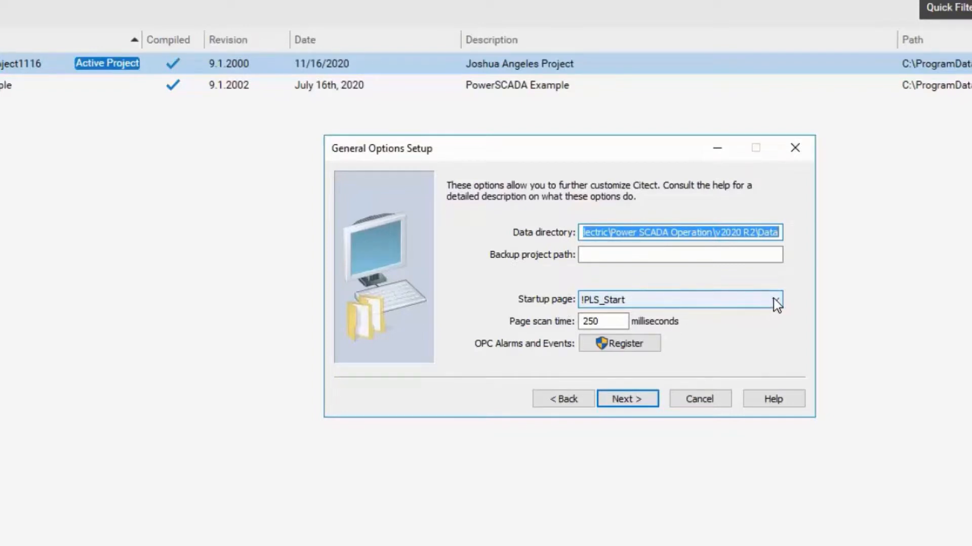
- Set the startup page to PLSTagView and advance to the setup-complete page
{"action": "left_click", "coordinate": [777, 300]}
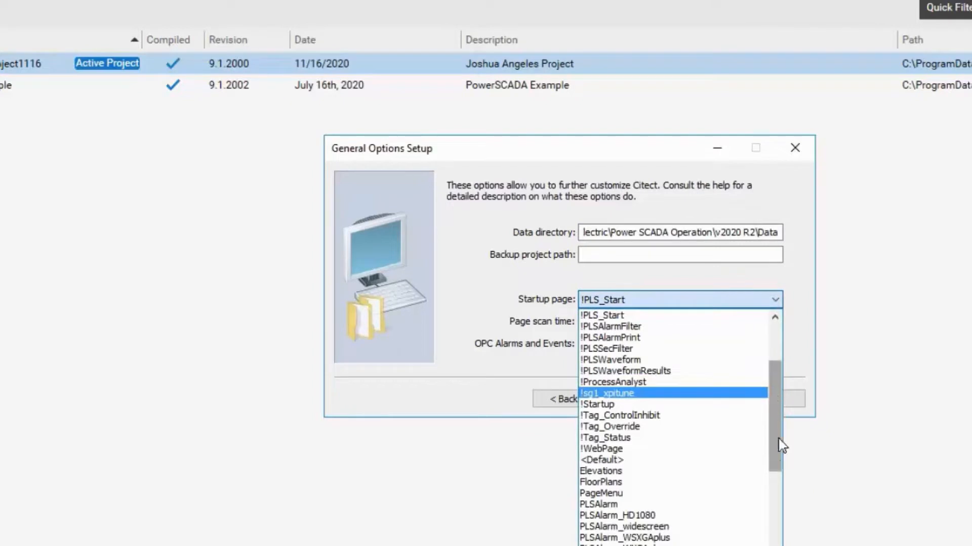
{"action": "scroll", "scroll_direction": "down", "scroll_amount": 3}
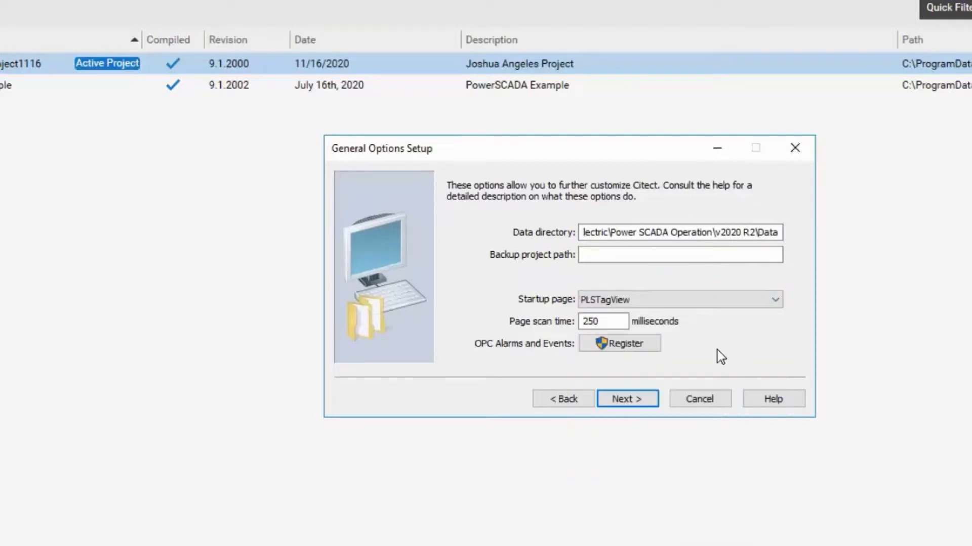
{"action": "mouse_move", "coordinate": [627, 398]}
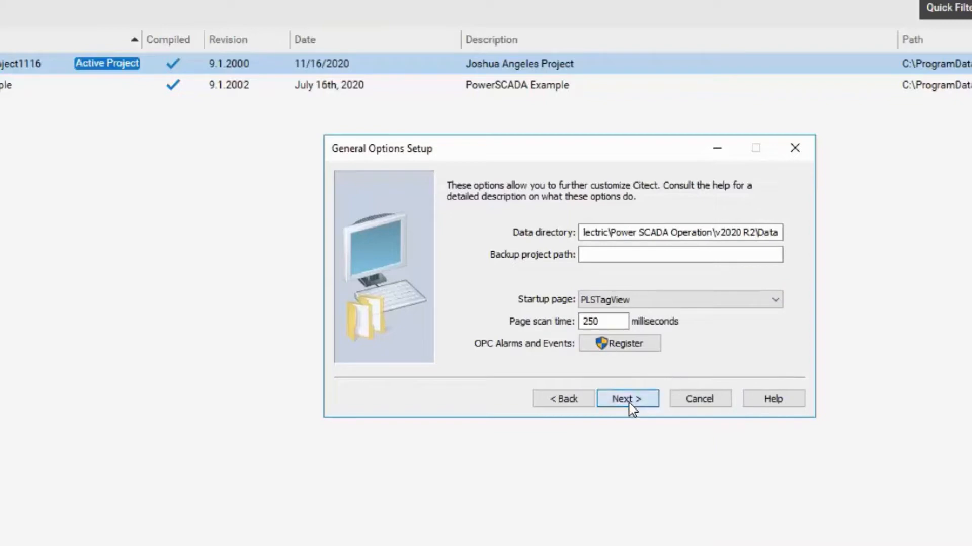
{"action": "left_click", "coordinate": [626, 398]}
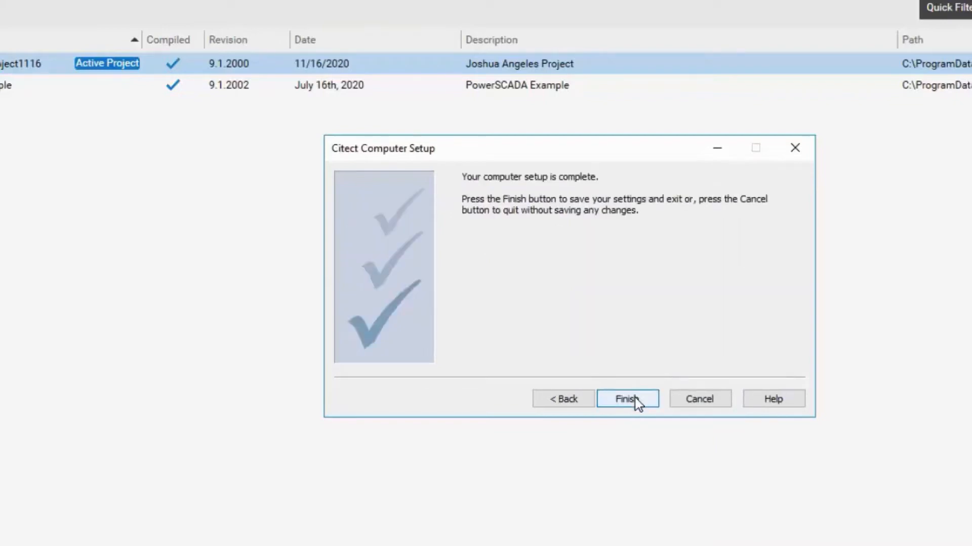
- Finish the wizard to save the settings and return to the Projects list
{"action": "left_click", "coordinate": [626, 399]}
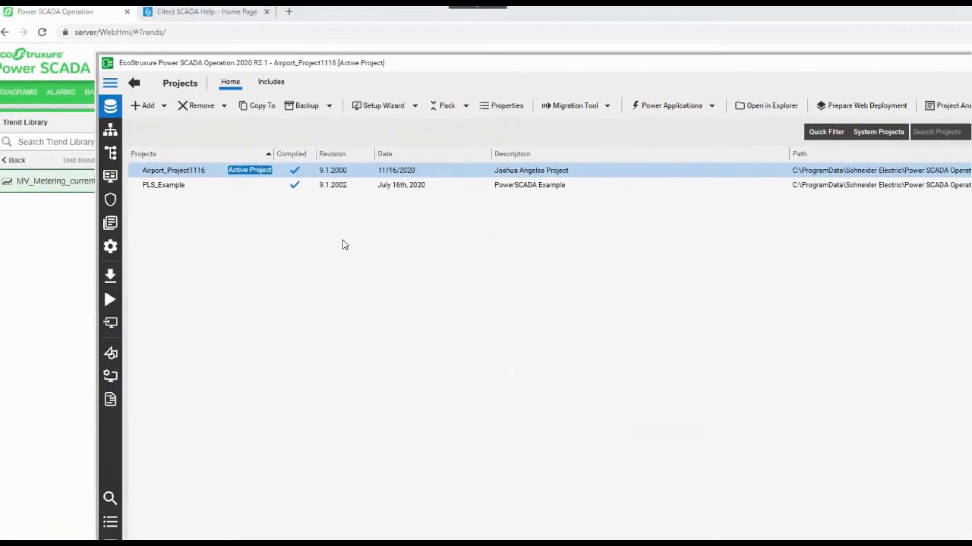
{"action": "mouse_move", "coordinate": [334, 255]}
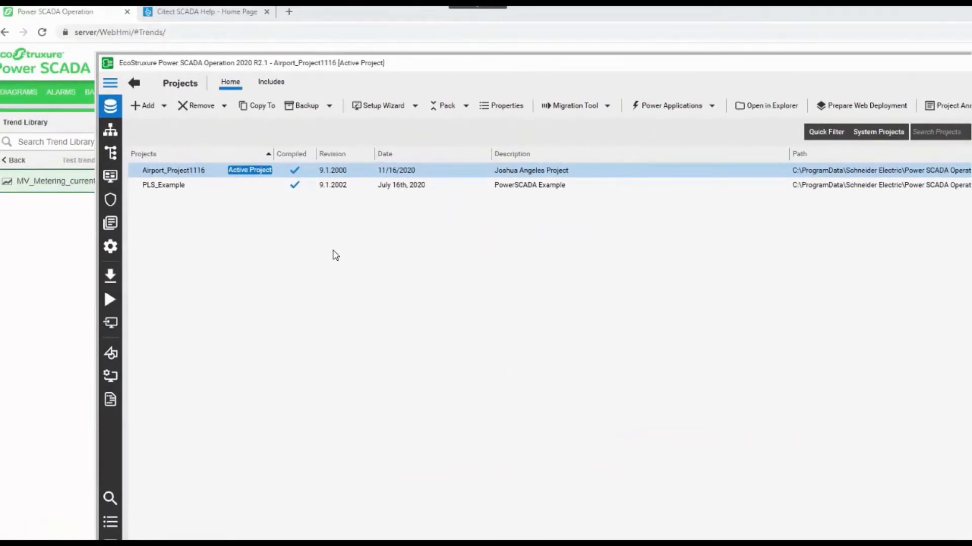
{"action": "mouse_move", "coordinate": [450, 292]}
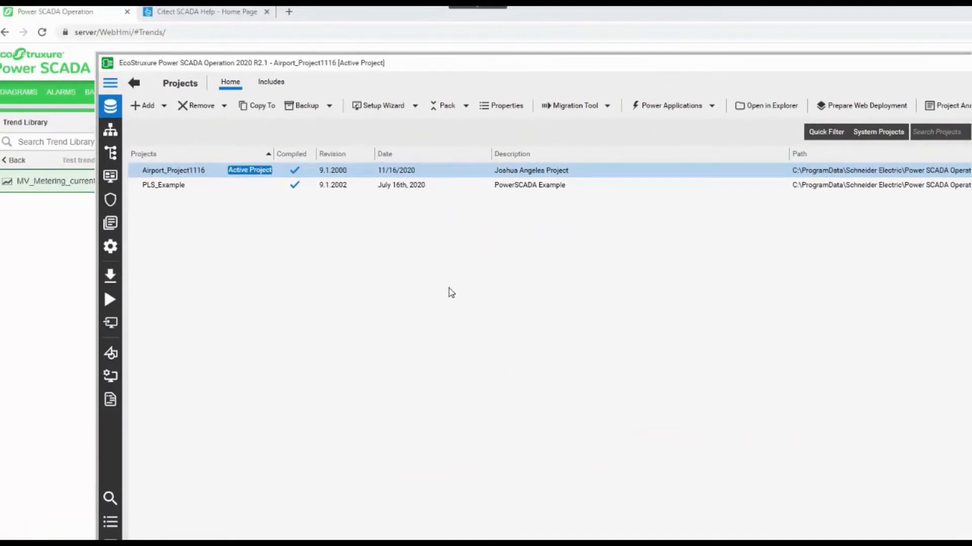